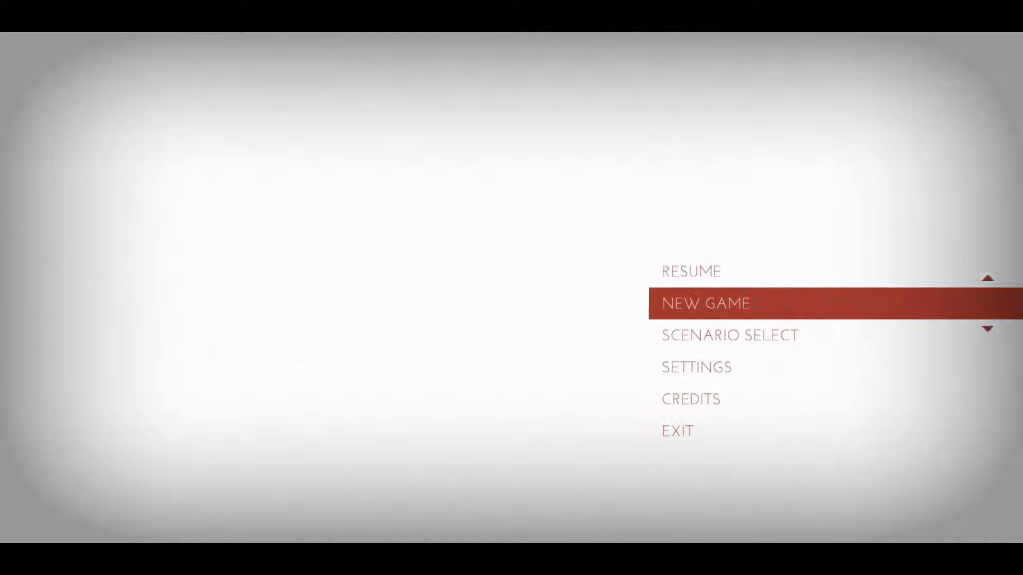
{"action": "left_click", "coordinate": [706, 303]}
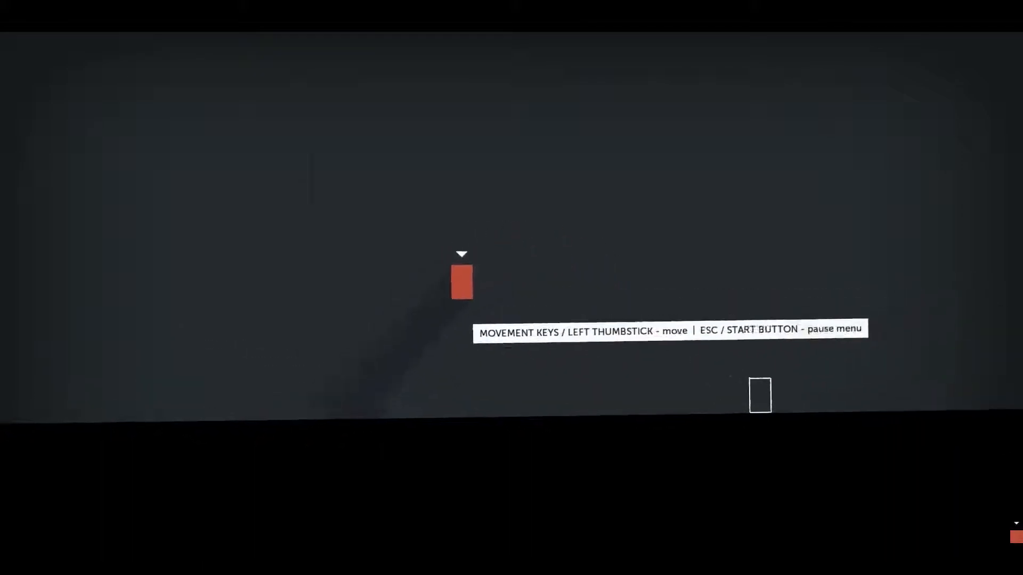
{"action": "key", "text": "d"}
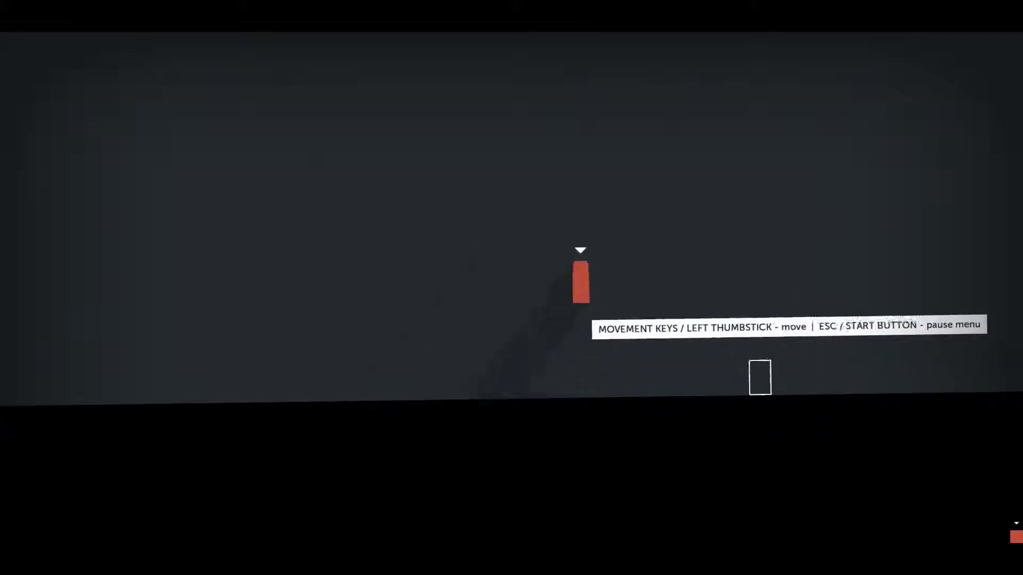